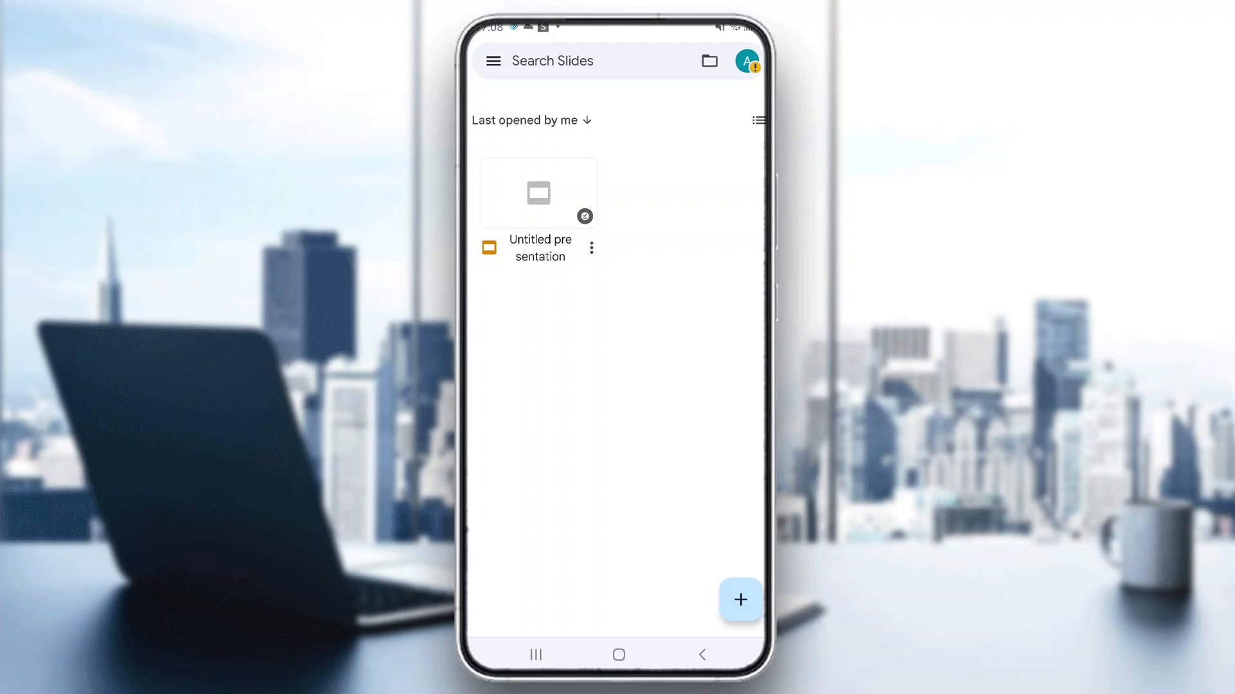
Step: Reopen the Slides app and open the Untitled presentation in editing mode
left_click(619, 654)
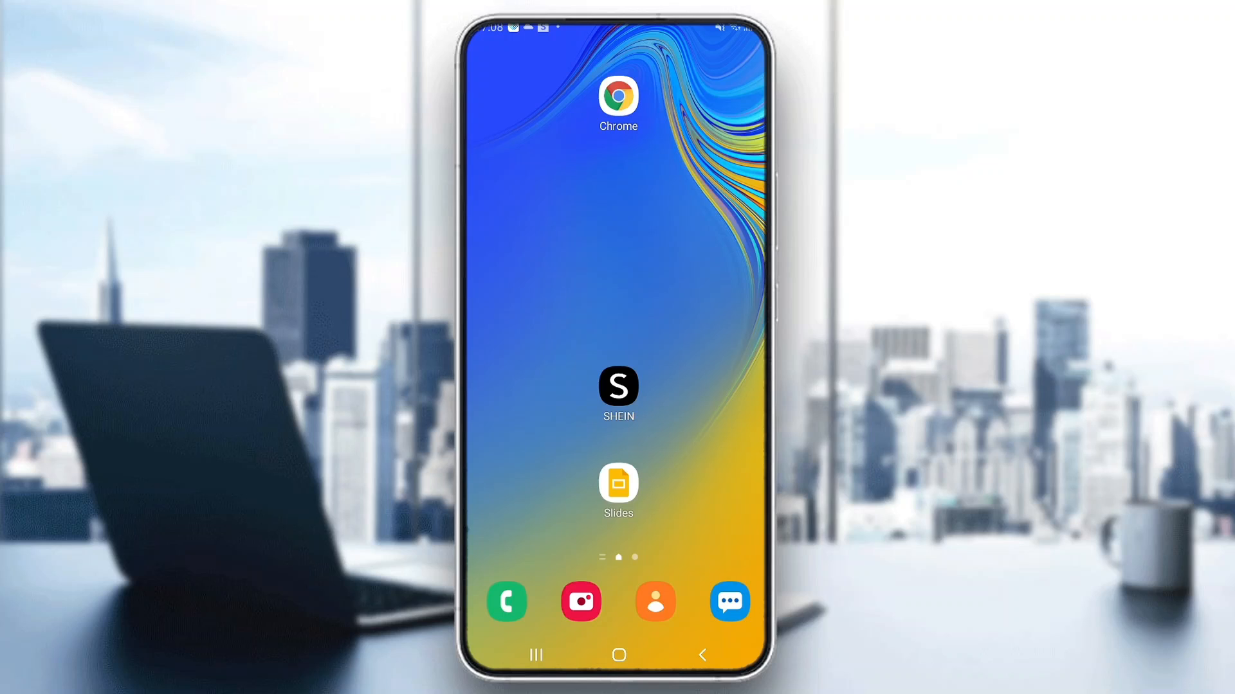
left_click(617, 482)
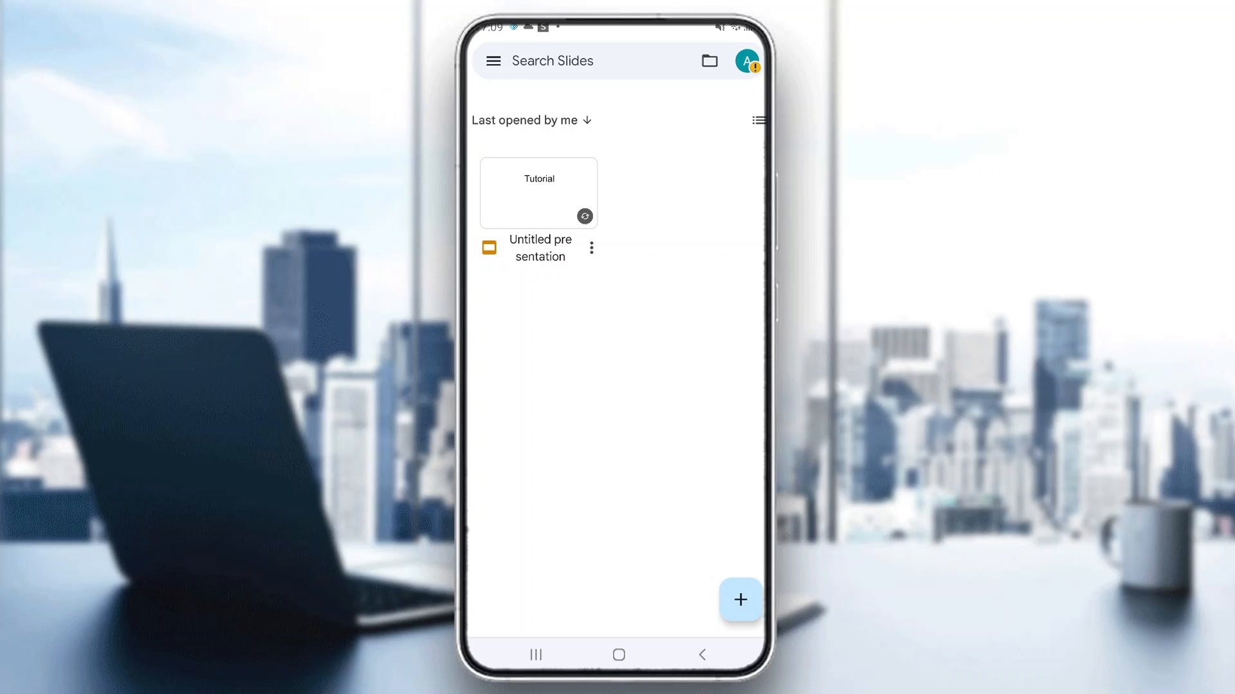
left_click(539, 192)
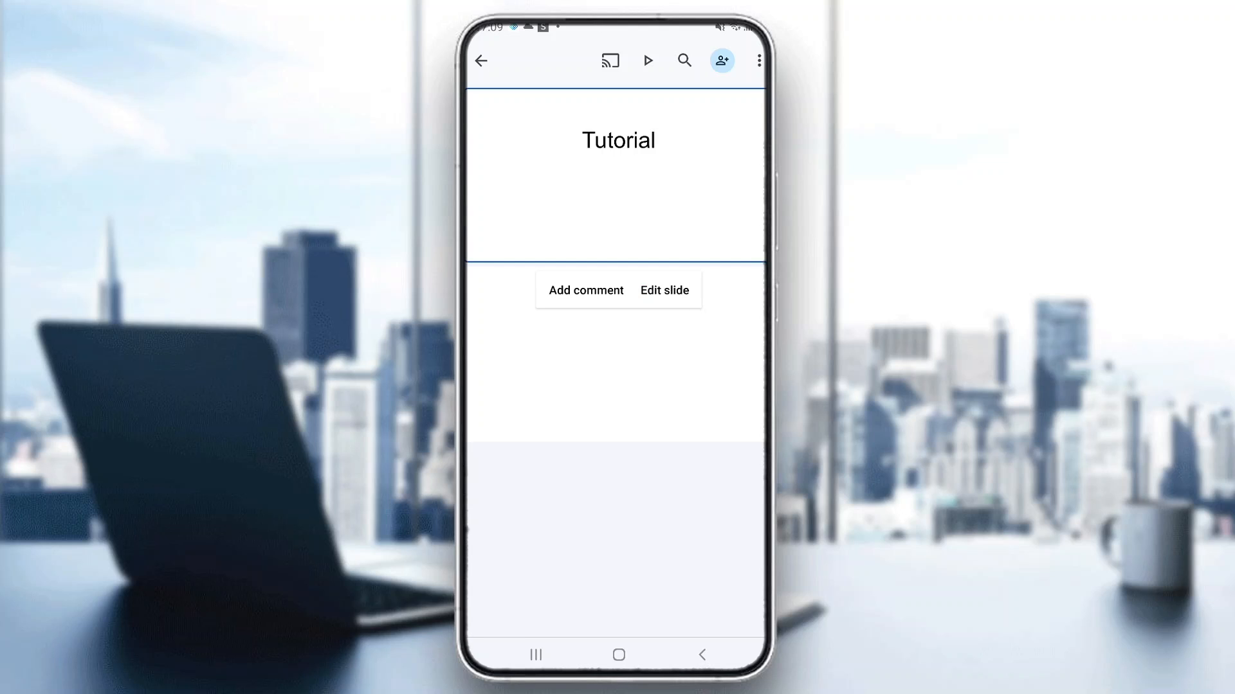
left_click(664, 289)
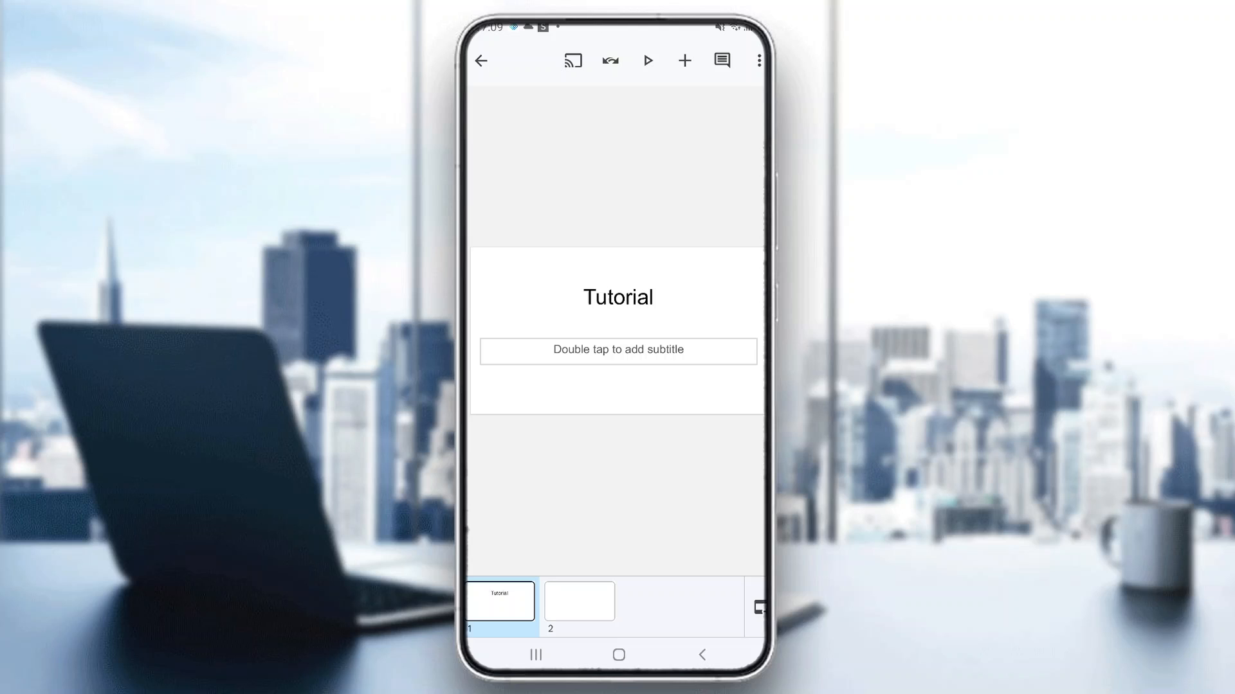
Step: Look over the empty second slide and the 'Tutorial' title slide
left_click(580, 601)
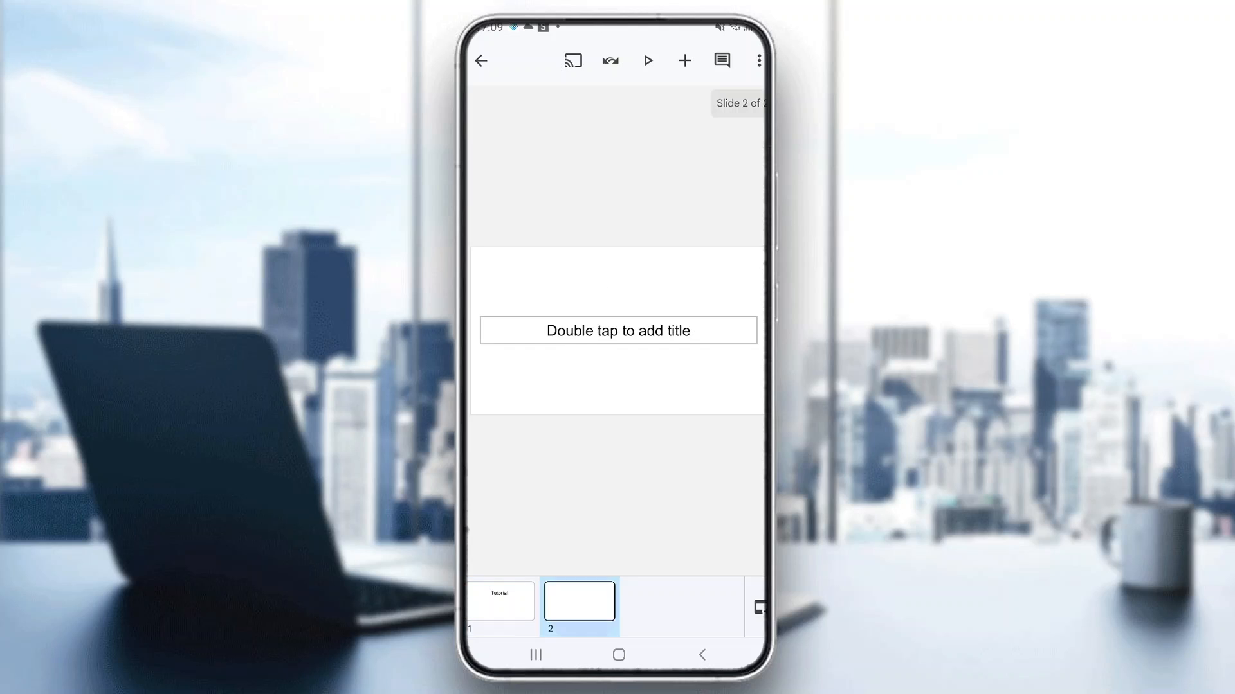
left_click(499, 600)
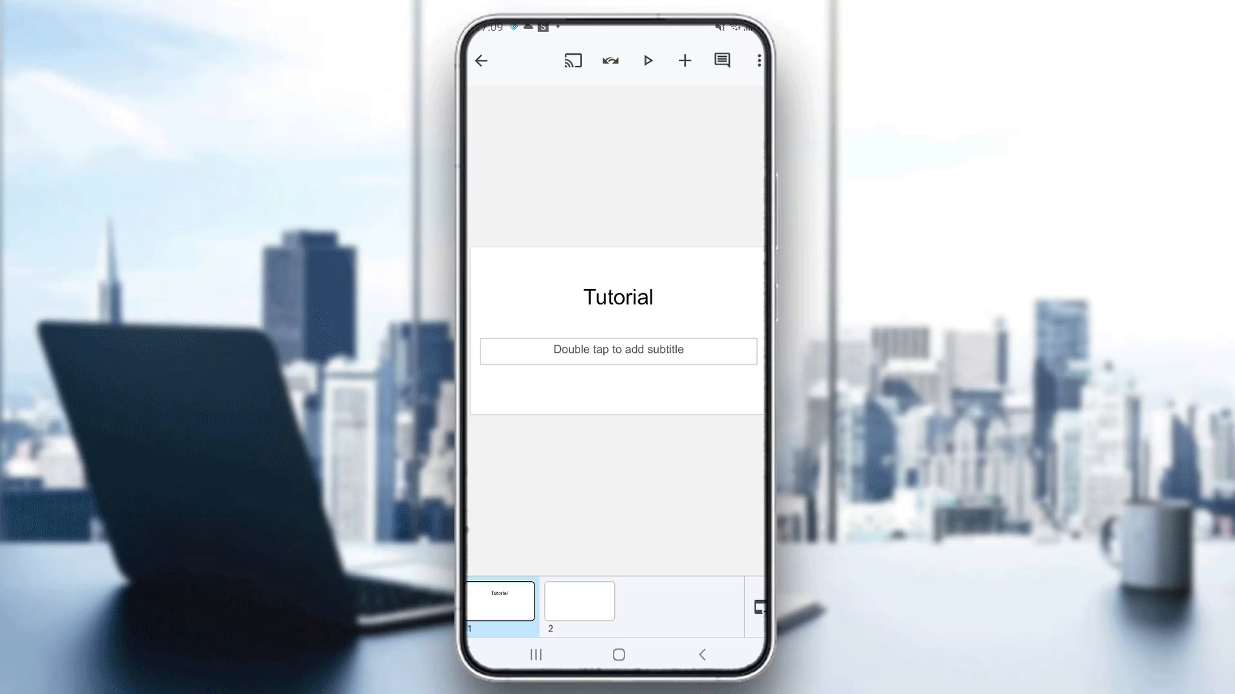
mouse_move(757, 61)
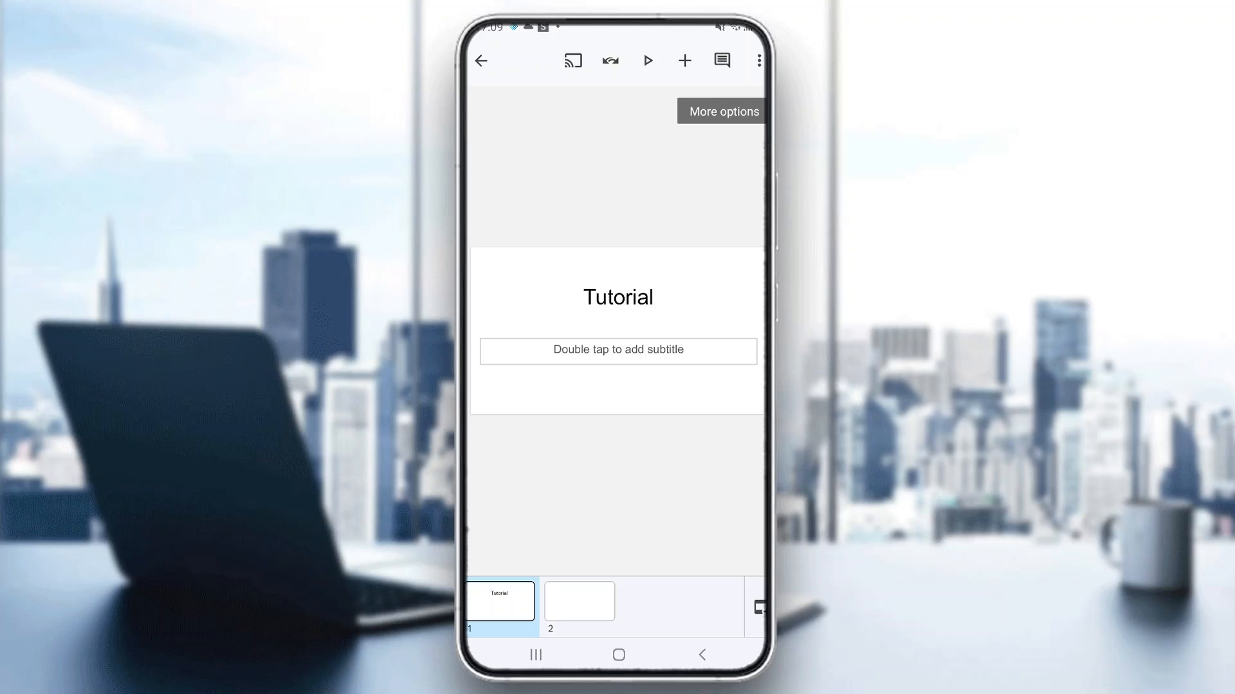
Step: Apply the Simple Dark theme from Google's built-in themes, replacing Simple Light
left_click(758, 60)
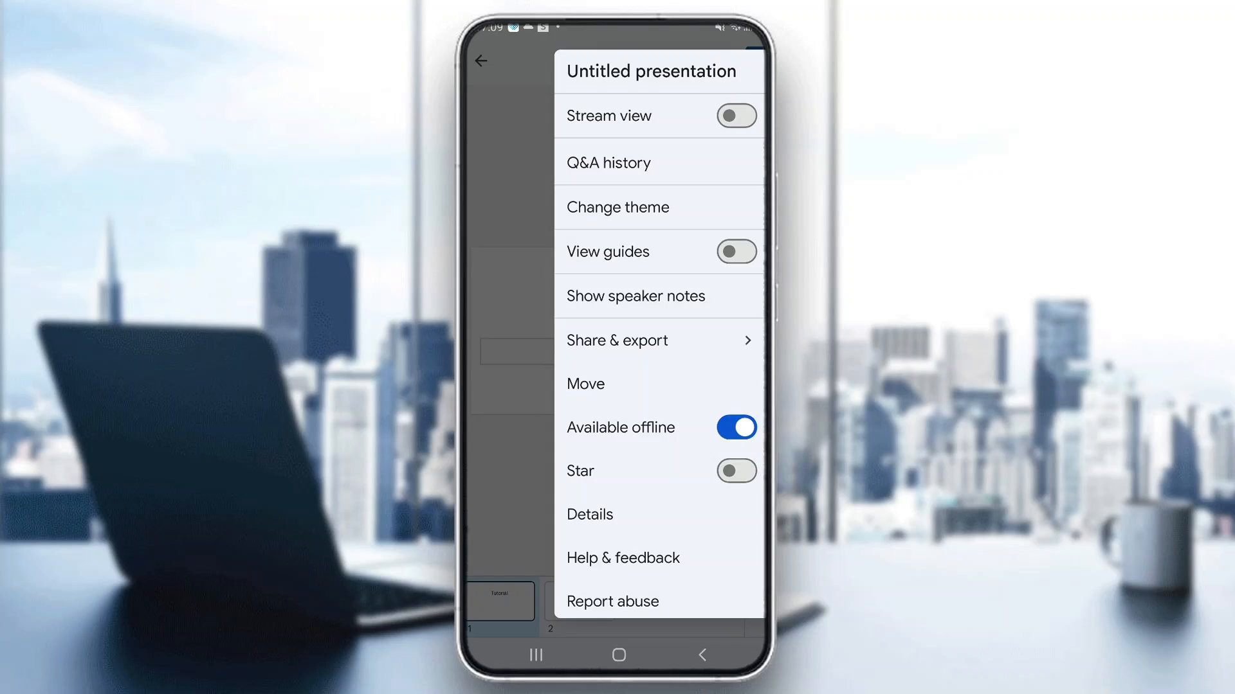
left_click(617, 205)
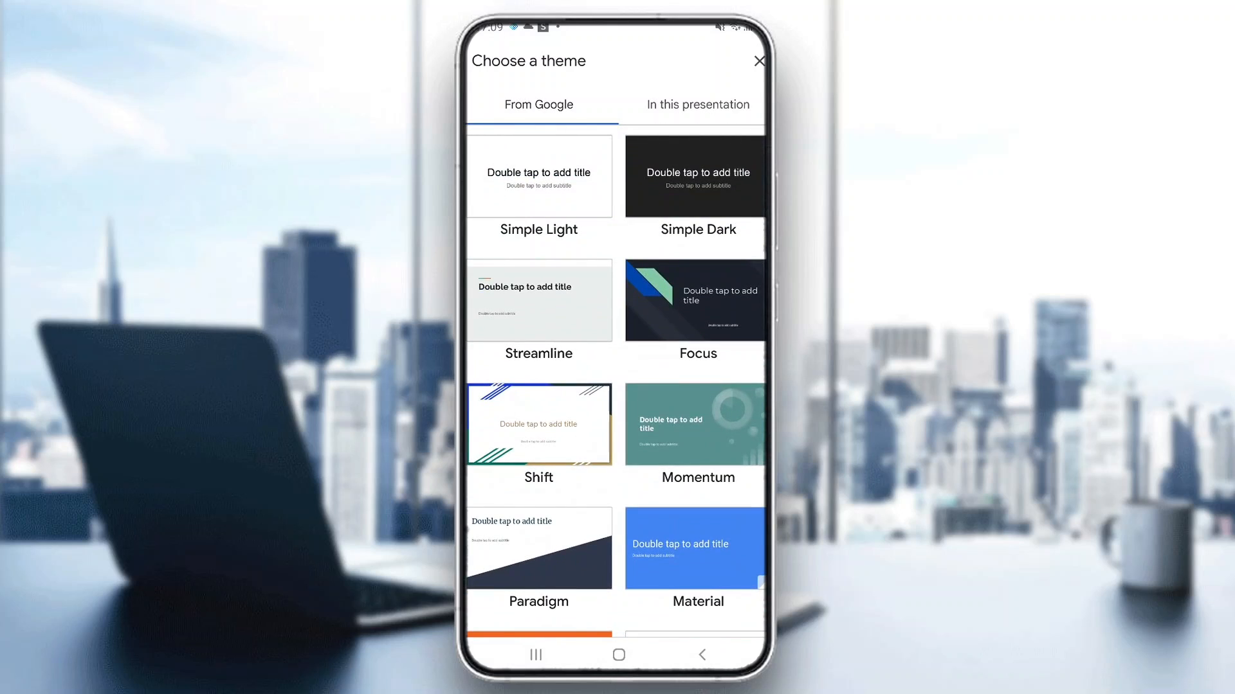
left_click(696, 104)
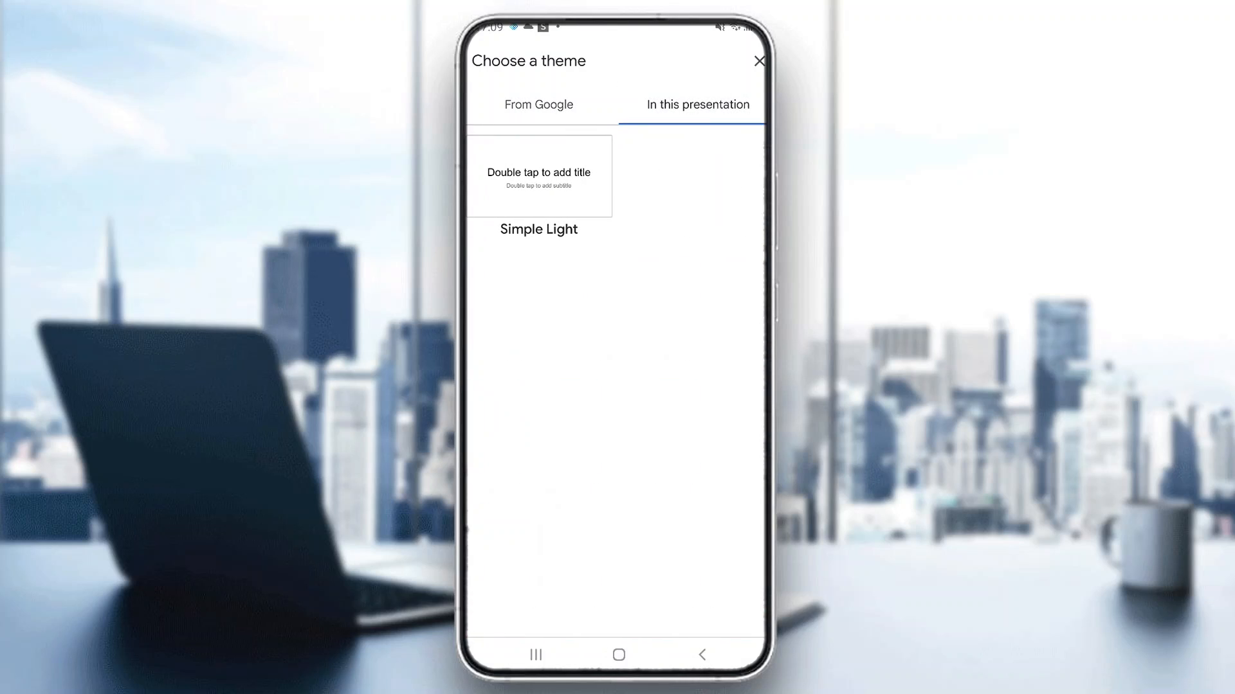
left_click(539, 104)
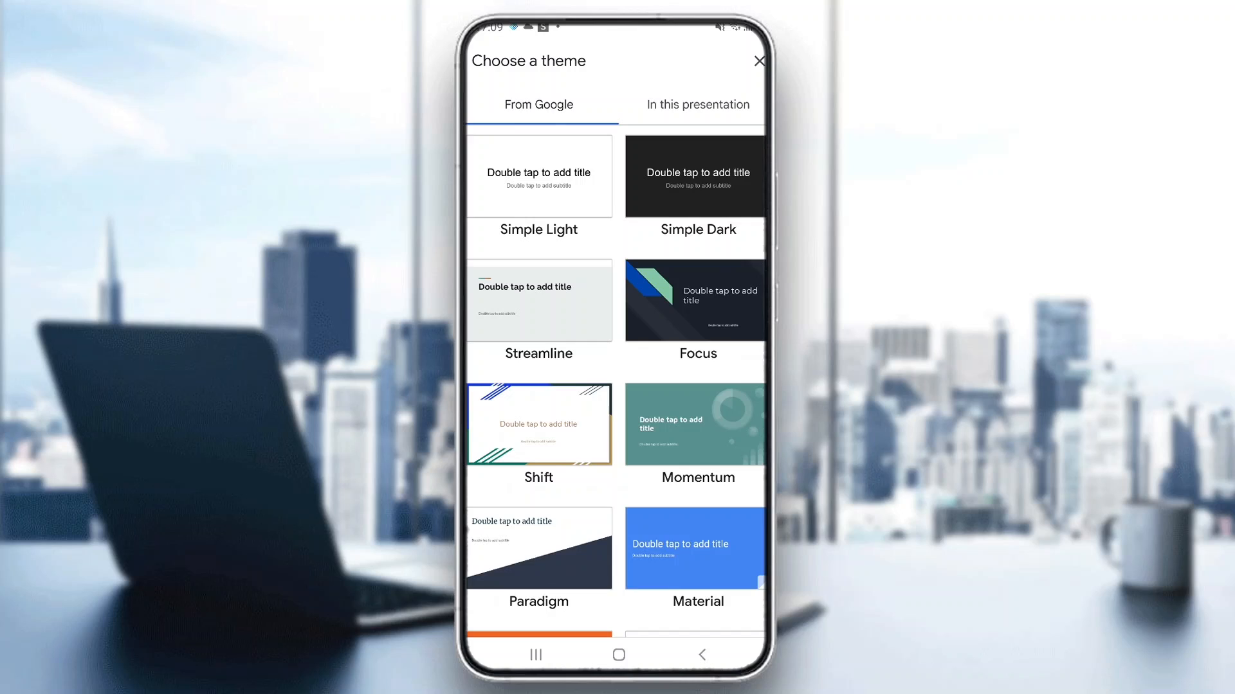
left_click(694, 176)
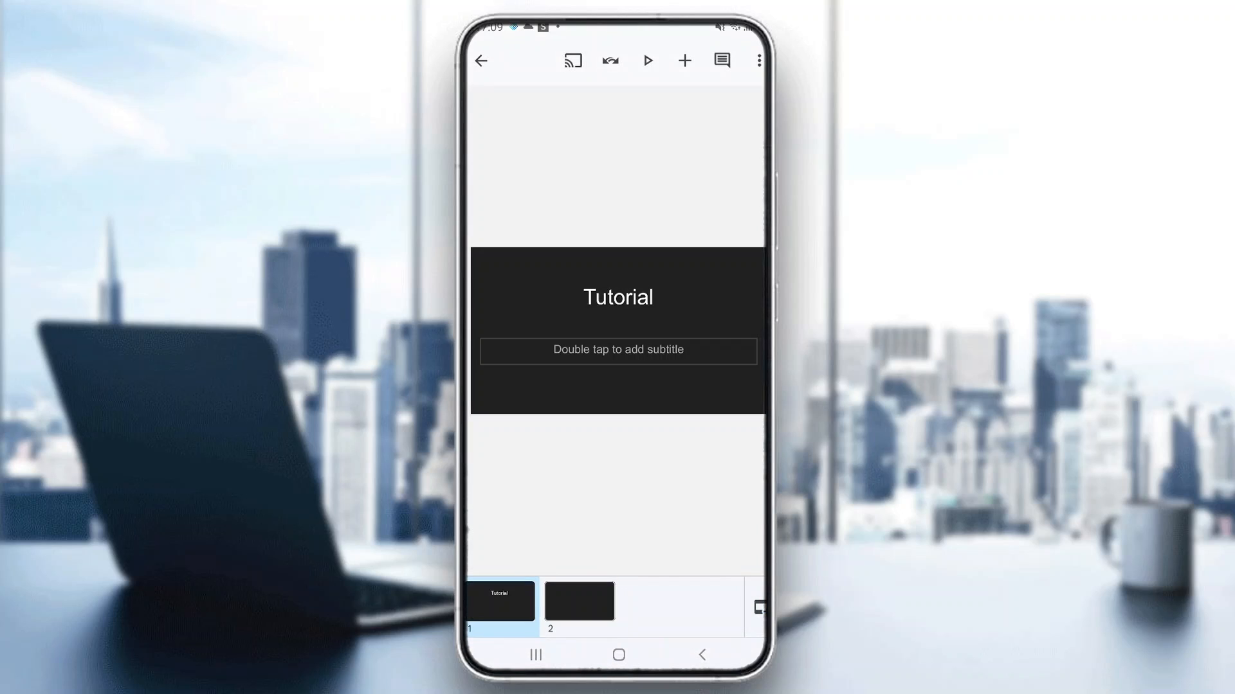
Step: Check the second slide's dark look, then close the presentation back to the file list
left_click(579, 601)
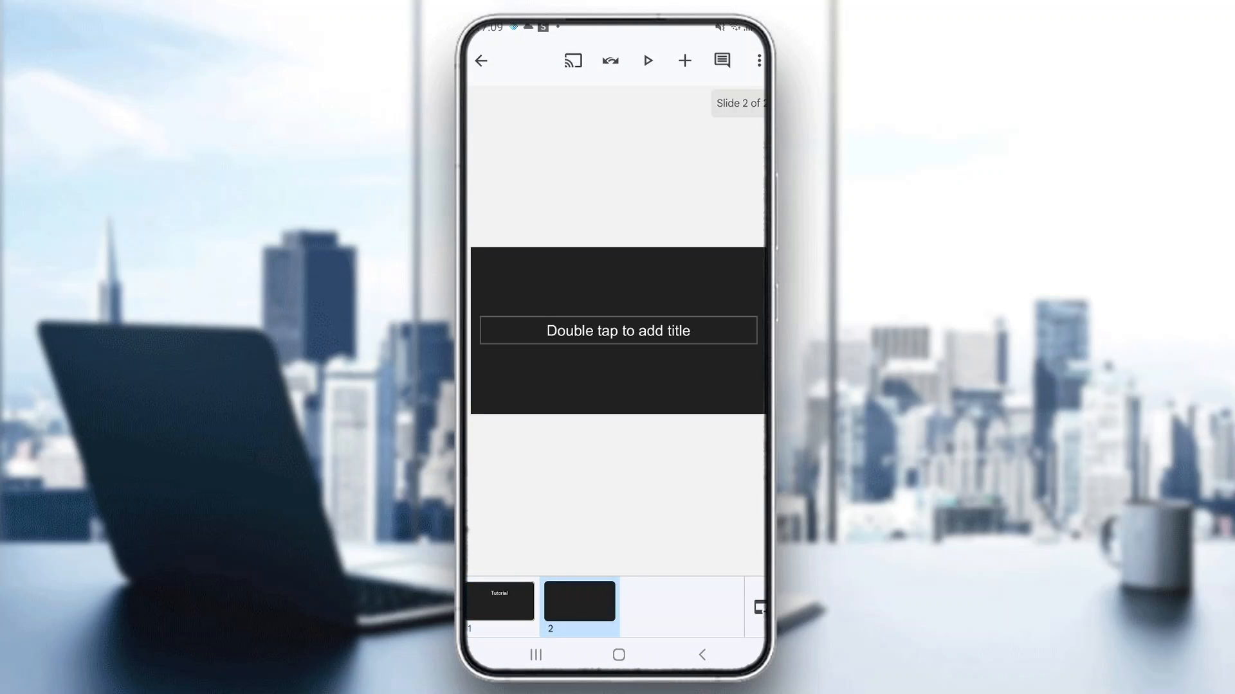
left_click(499, 600)
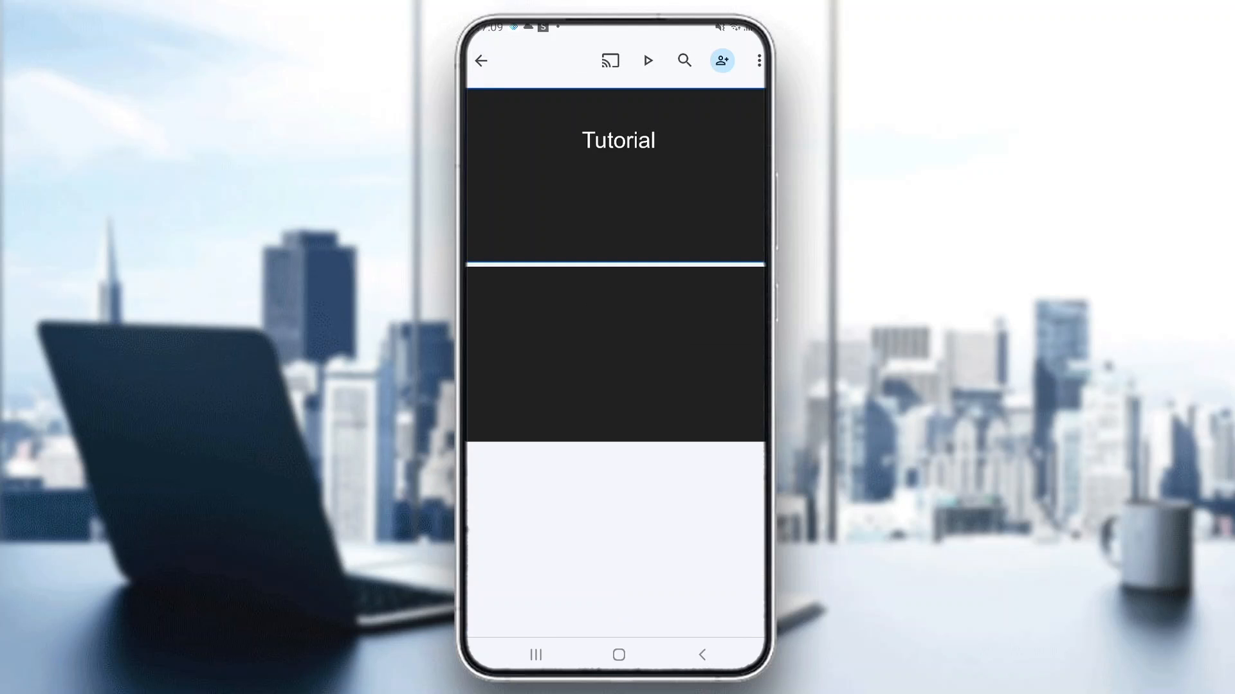
left_click(480, 60)
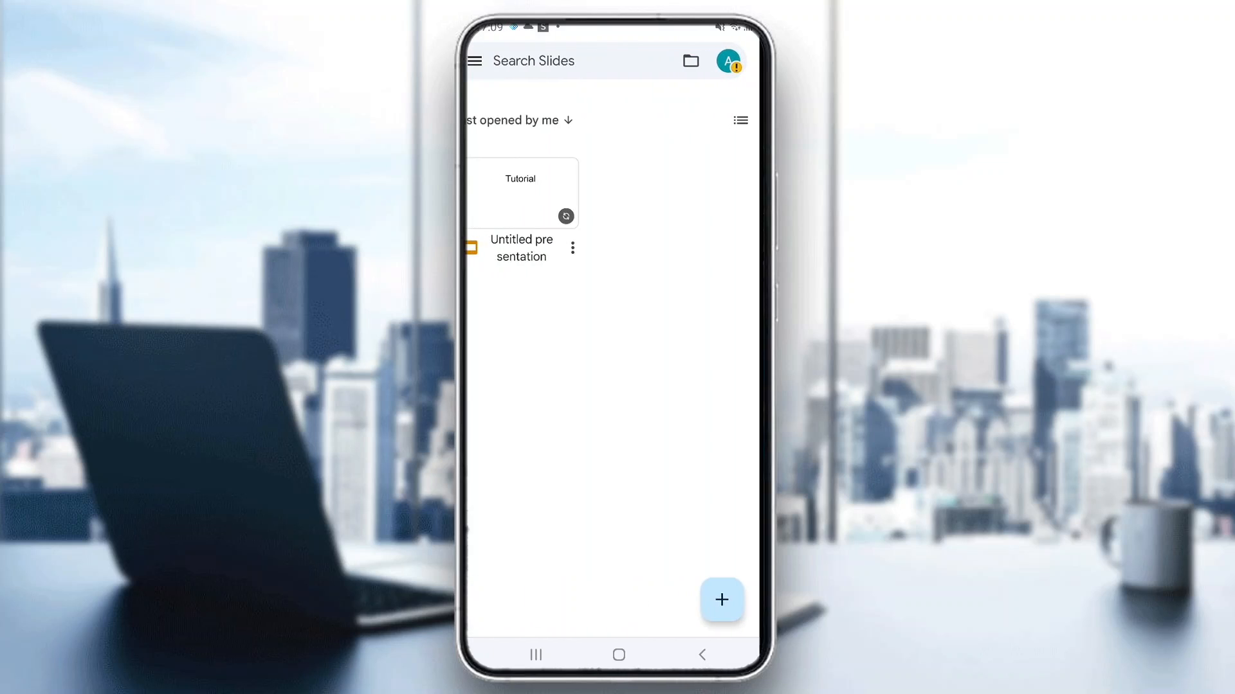